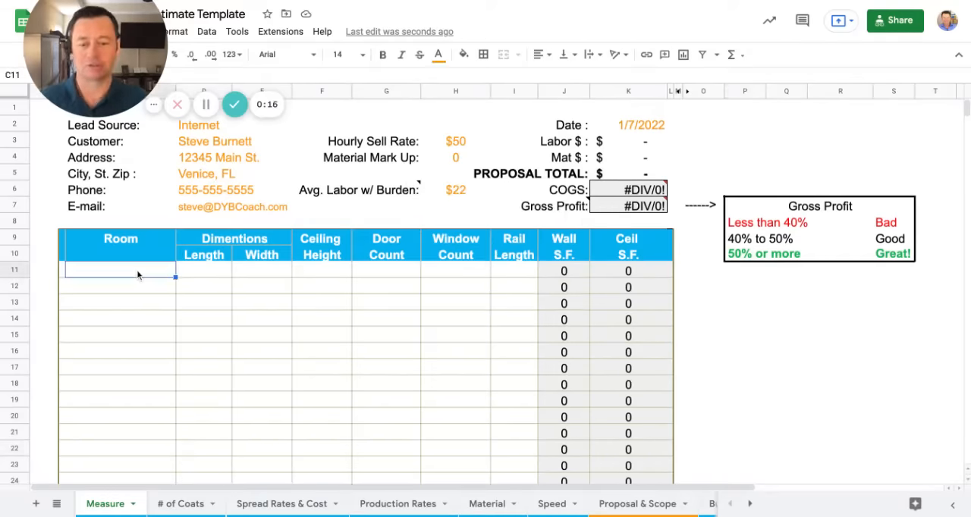
Step: Enter a Bedroom row measuring 14 by 14 with an 8 ft ceiling, 2 doors and 2 windows
text(Bedroo)
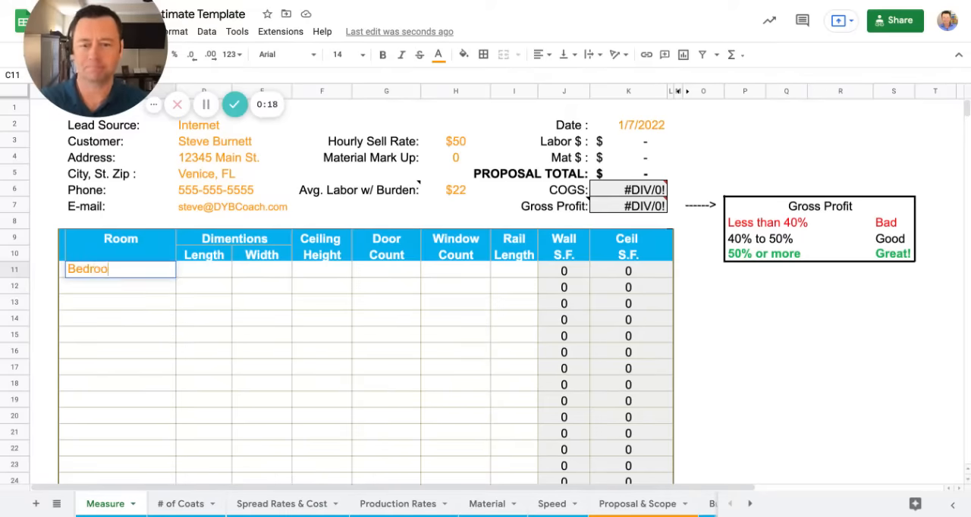
key(Tab)
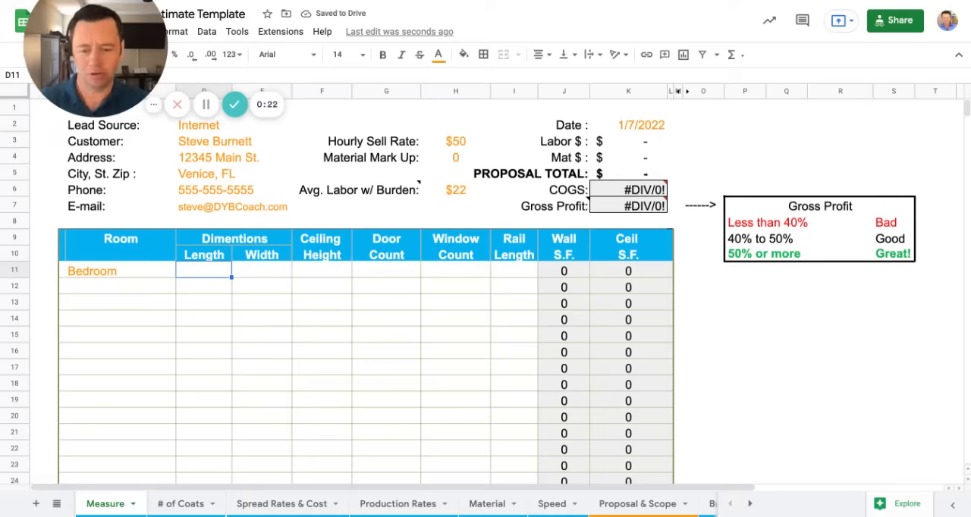
text(14)
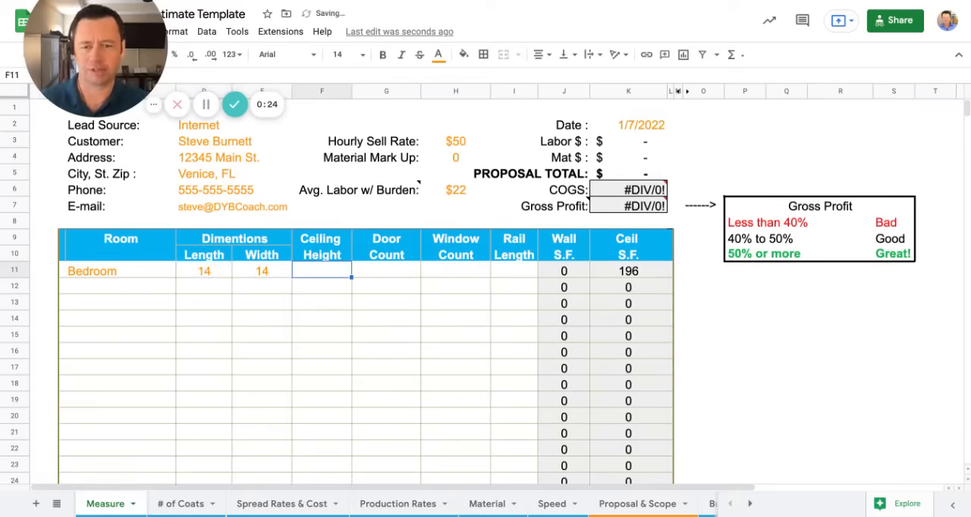
text(8)
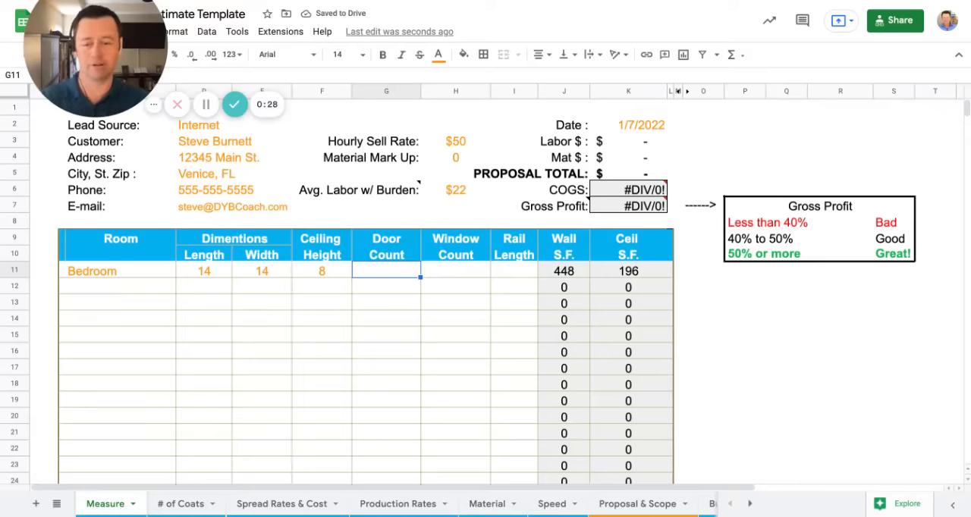
text(2)
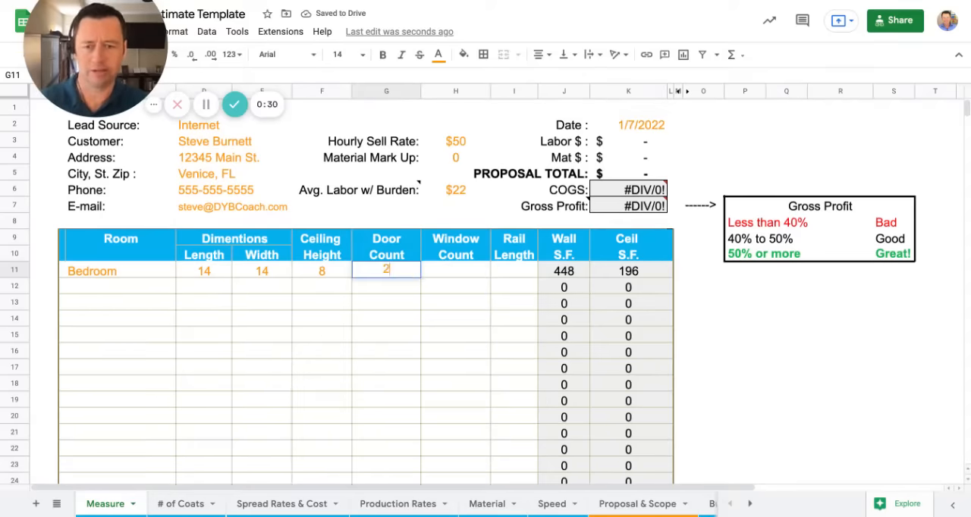
text(2)
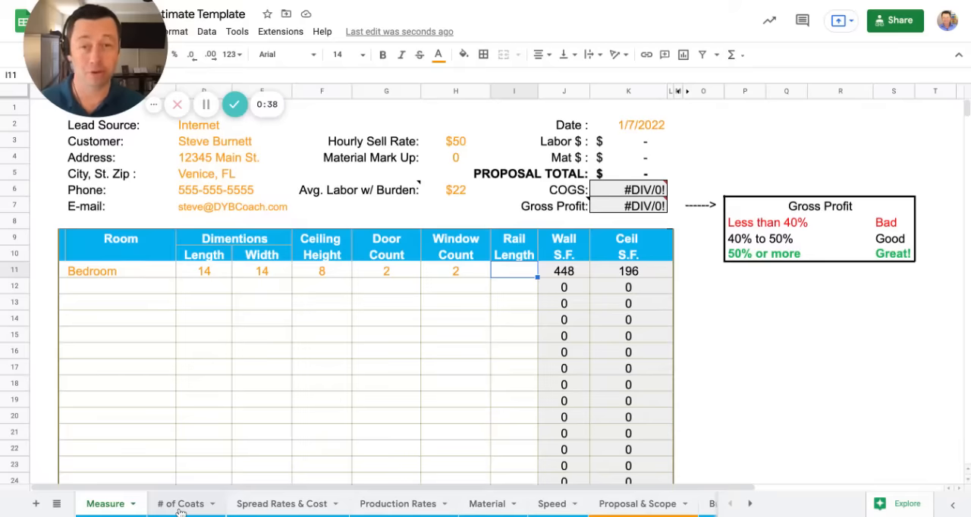
Step: On the # of Coats sheet, mark 1 coat of base board, doors, frames and windows for the Bedroom
click(180, 503)
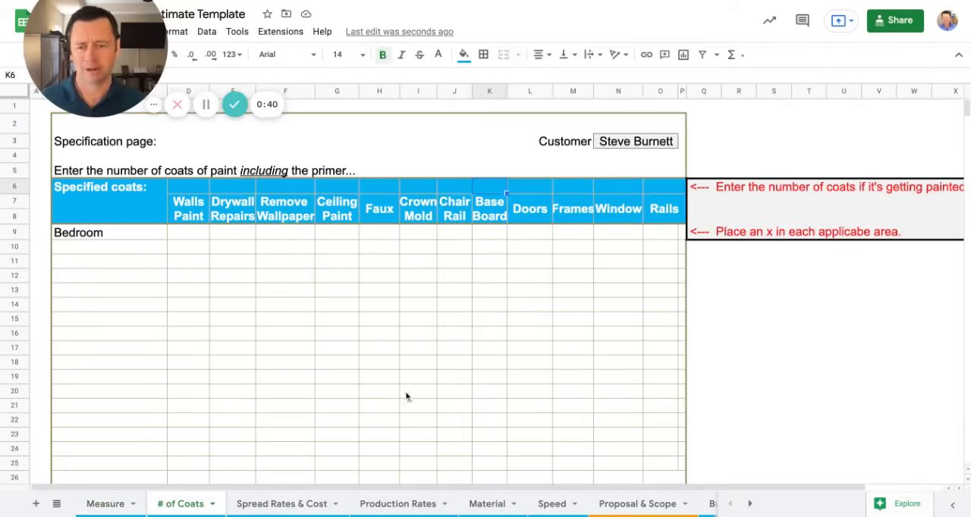
click(109, 232)
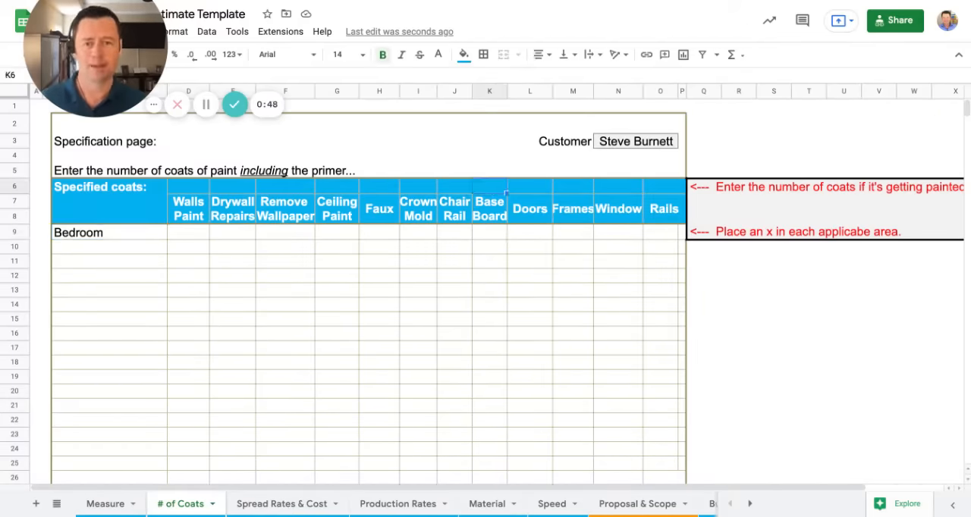
text(1)
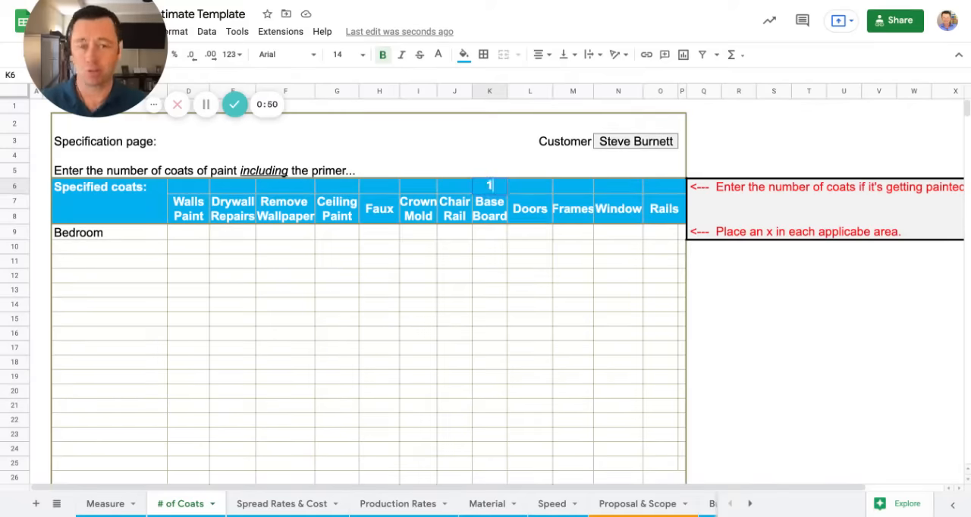
text(1)
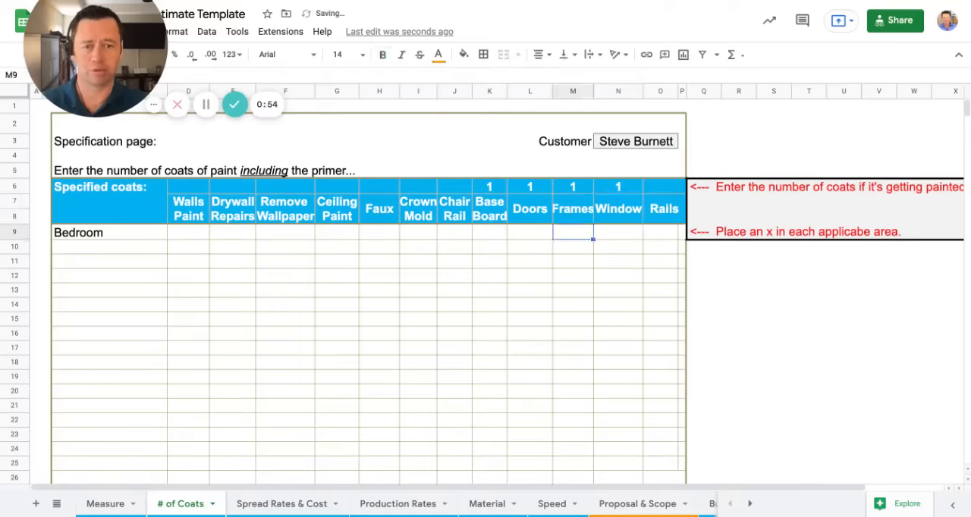
text(x)
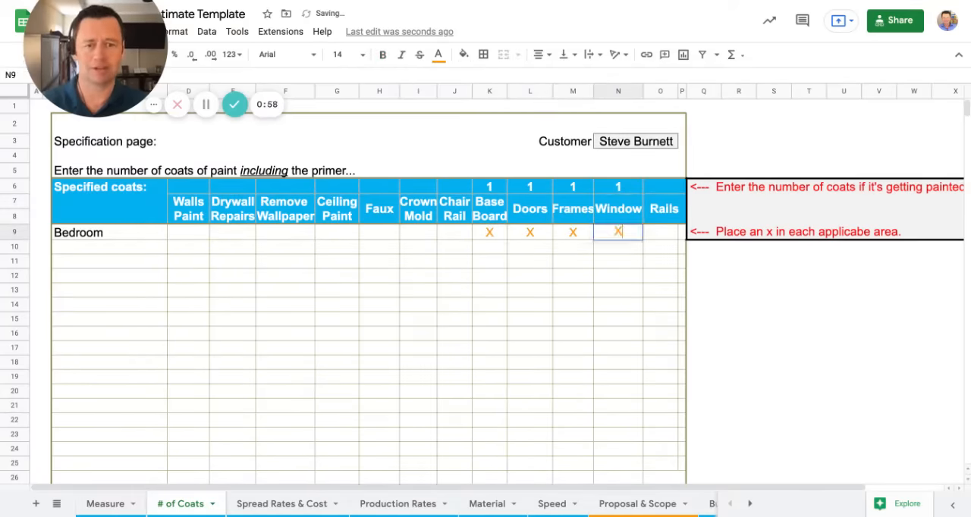
key(enter)
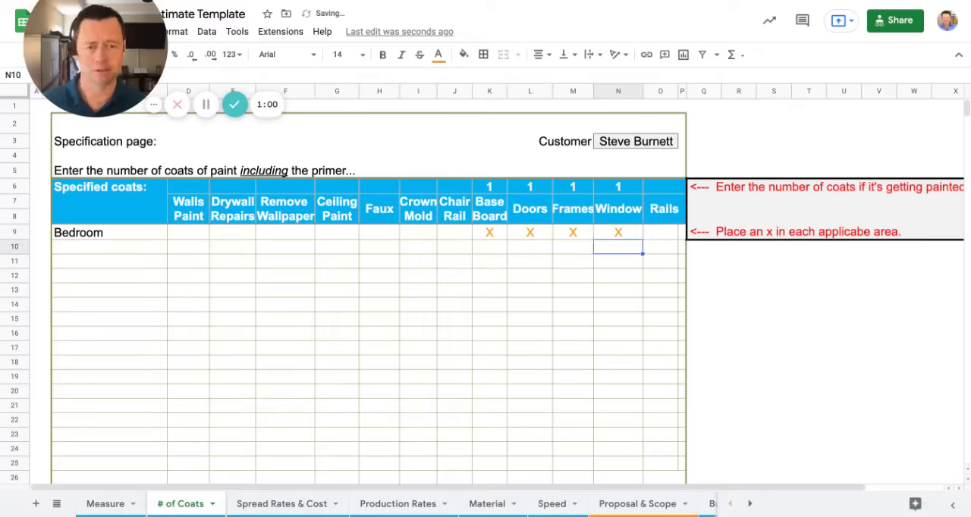
click(104, 504)
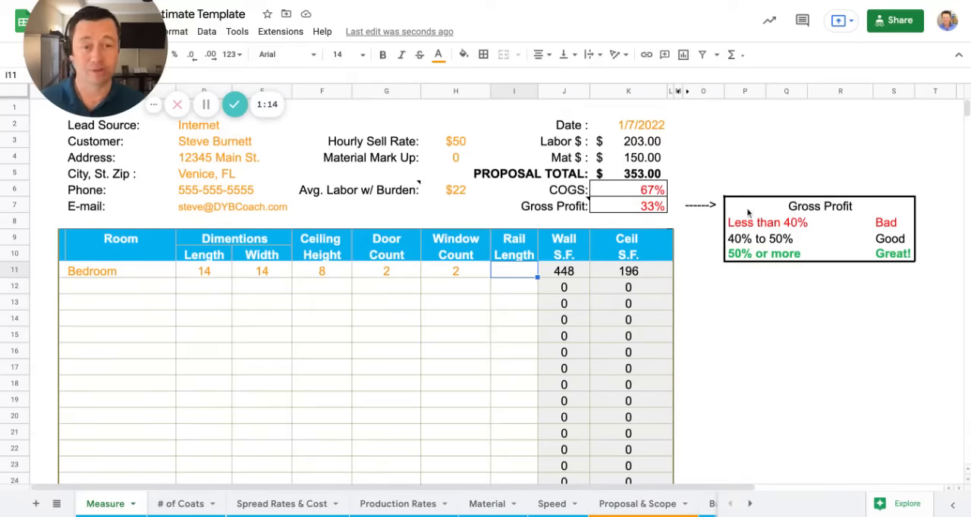
mouse_move(865, 276)
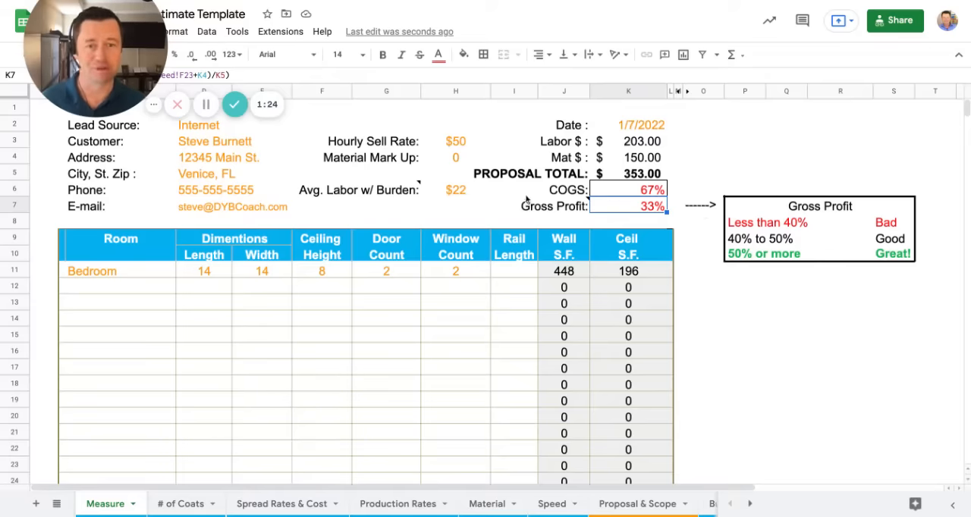
click(455, 189)
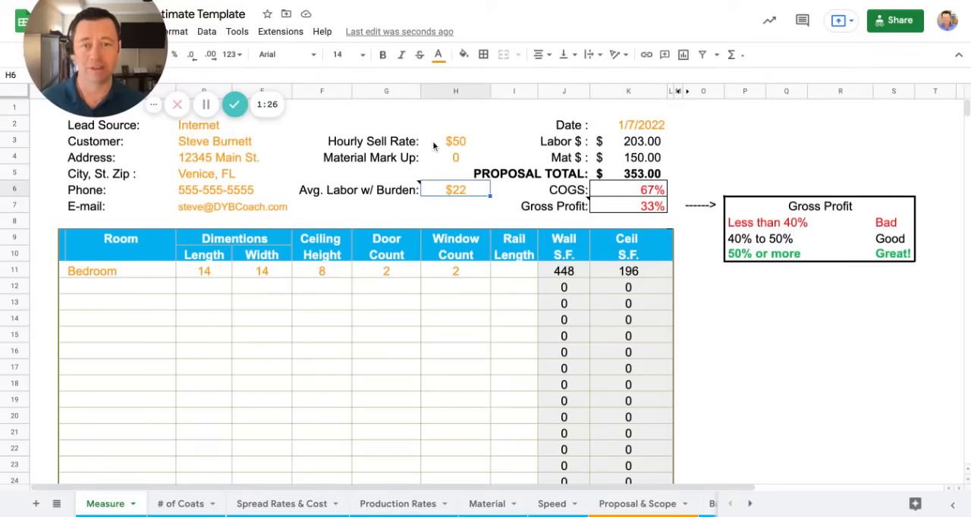
click(455, 141)
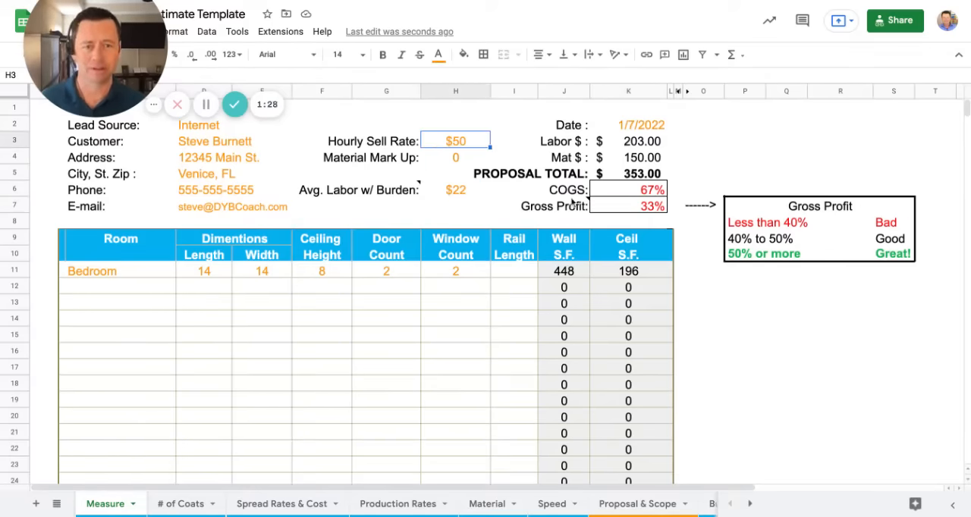
click(355, 189)
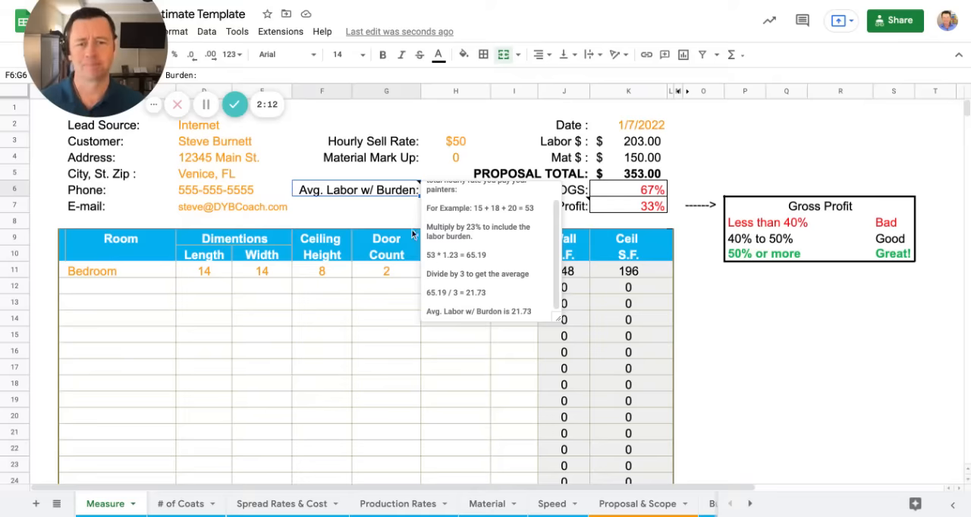
click(455, 190)
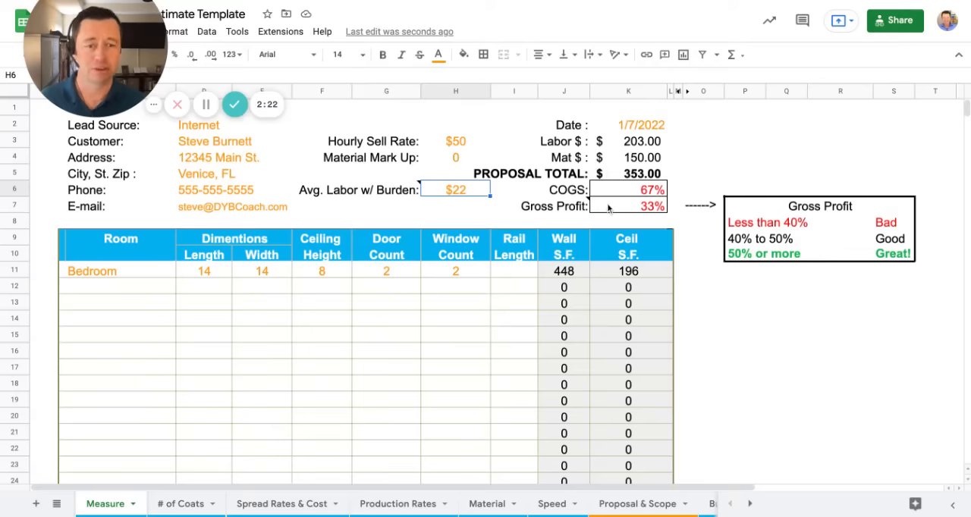
mouse_move(427, 147)
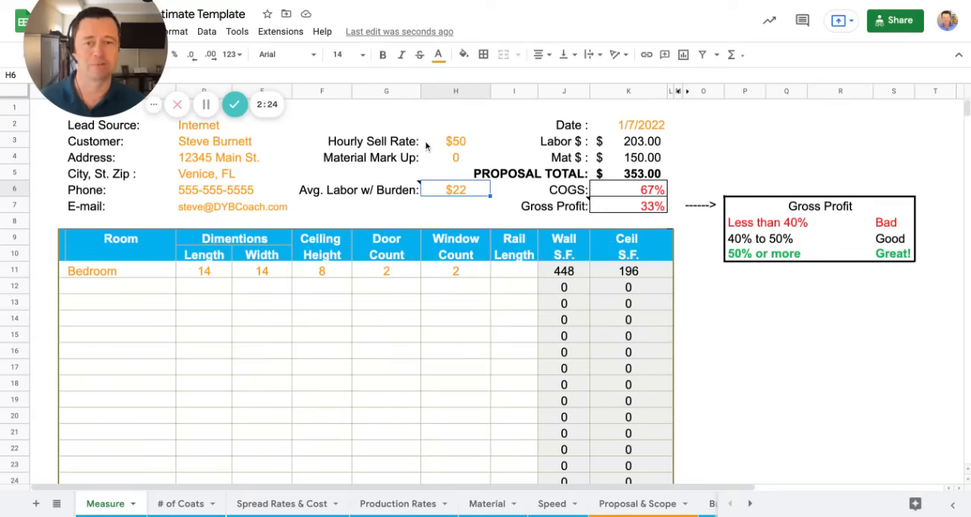
Step: Set the hourly sell rate in H3 to $60, lifting the proposal to $393.60 at 39% gross profit
click(455, 141)
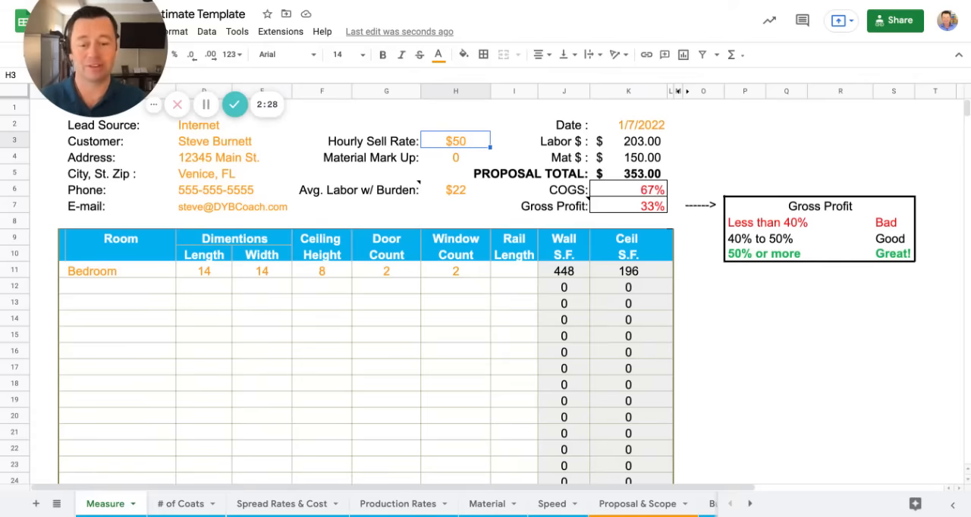
text(60)
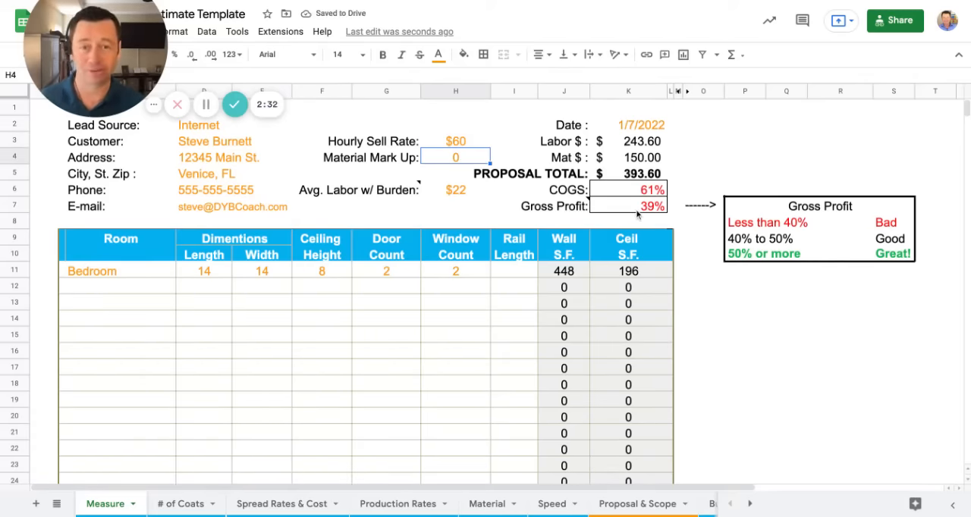
mouse_move(729, 243)
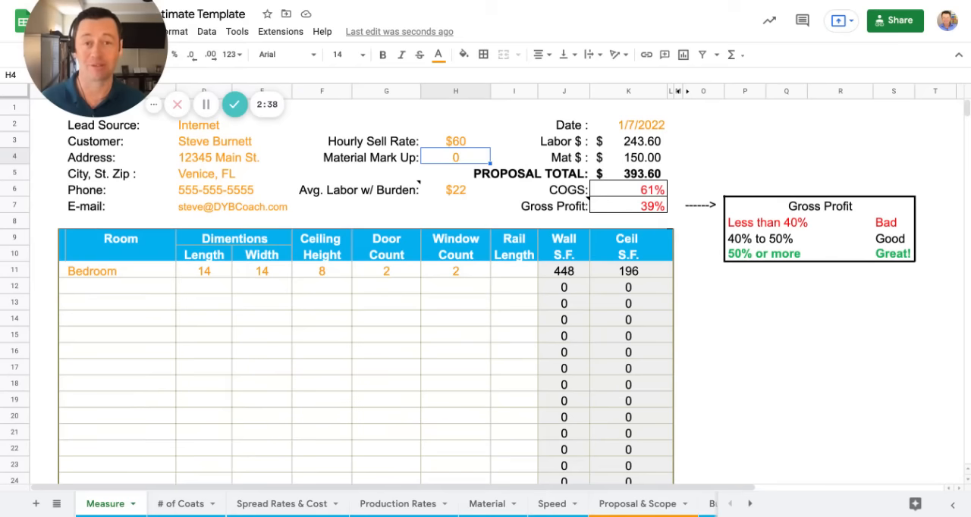
click(456, 141)
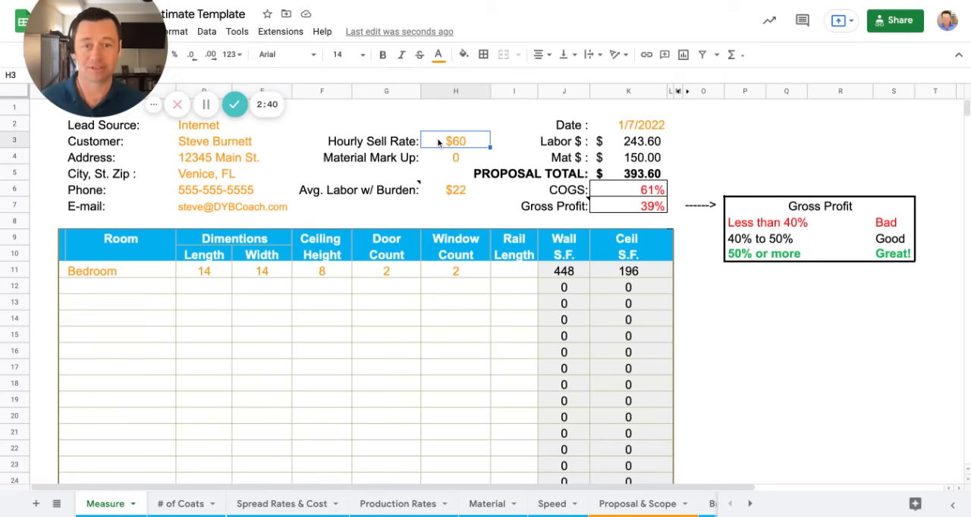